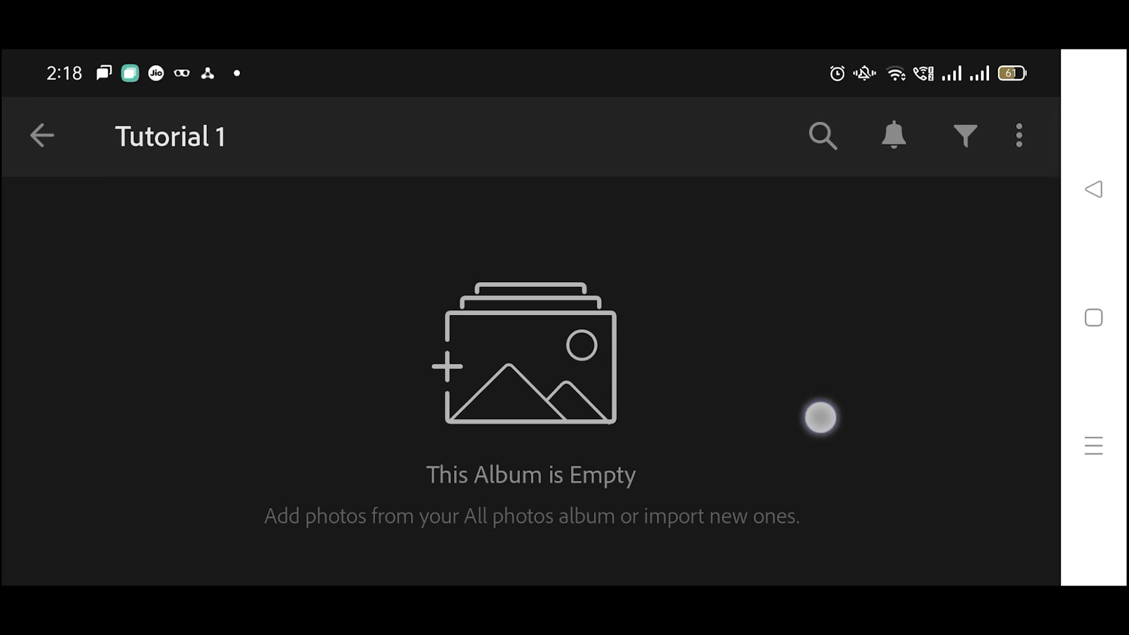
# Select the motorcycle RAW photo from the device for the Tutorial 1 album
pyautogui.click(819, 418)
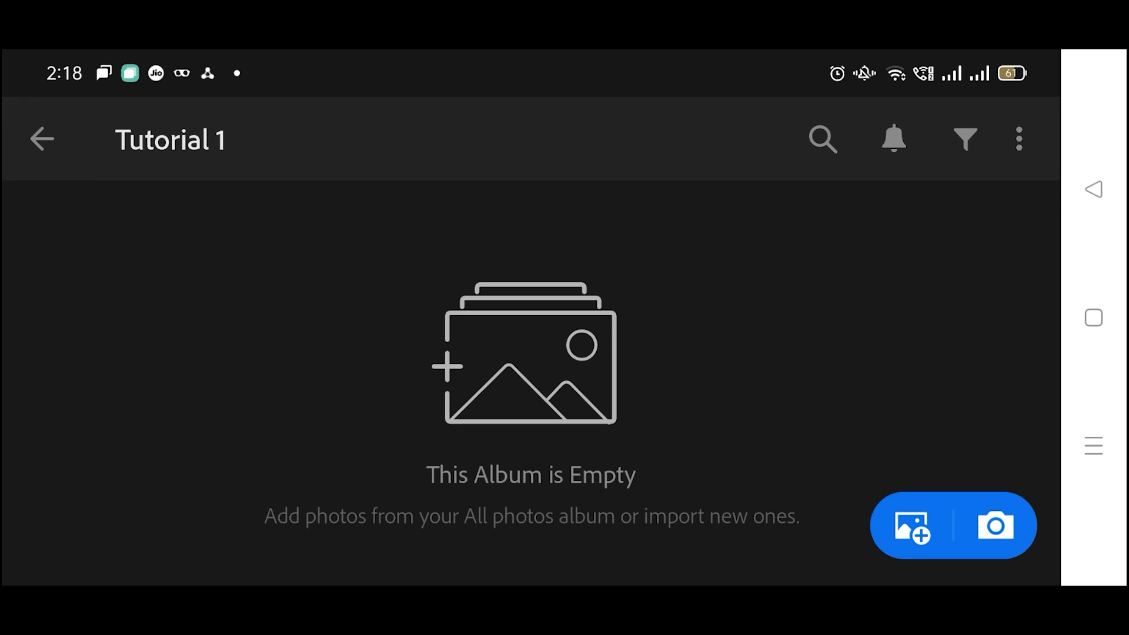
pyautogui.click(909, 526)
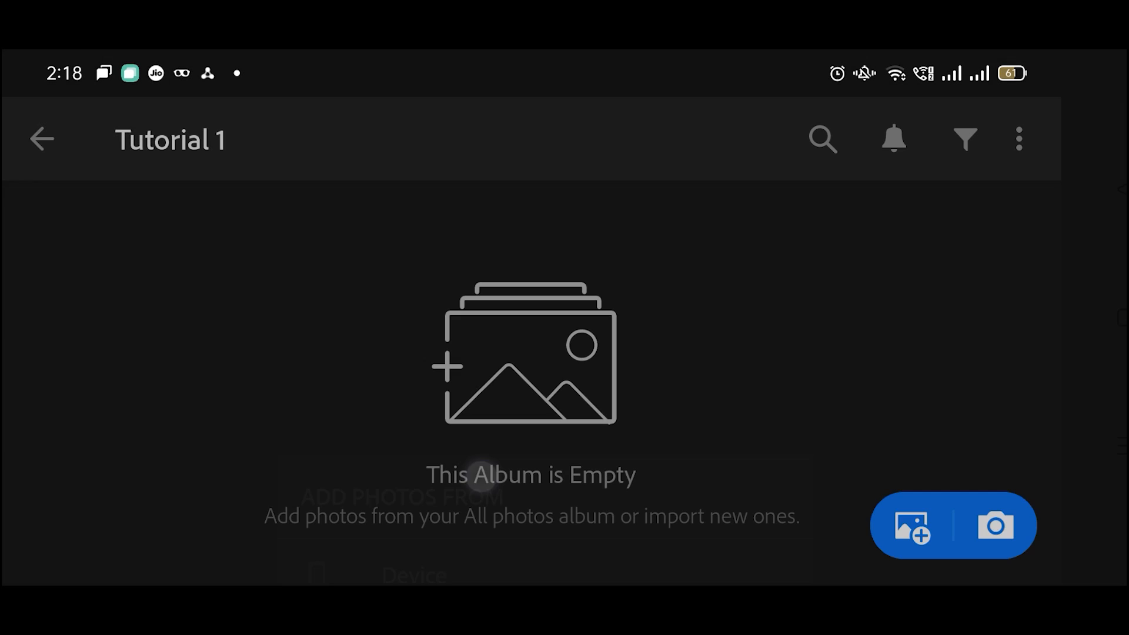
pyautogui.click(911, 526)
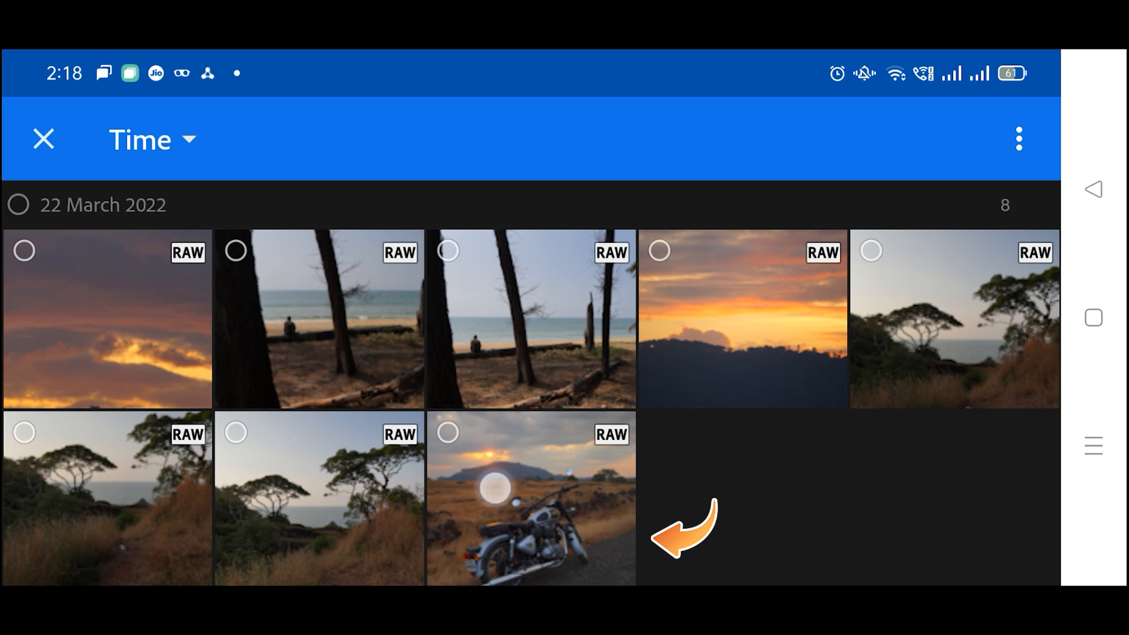
pyautogui.click(531, 497)
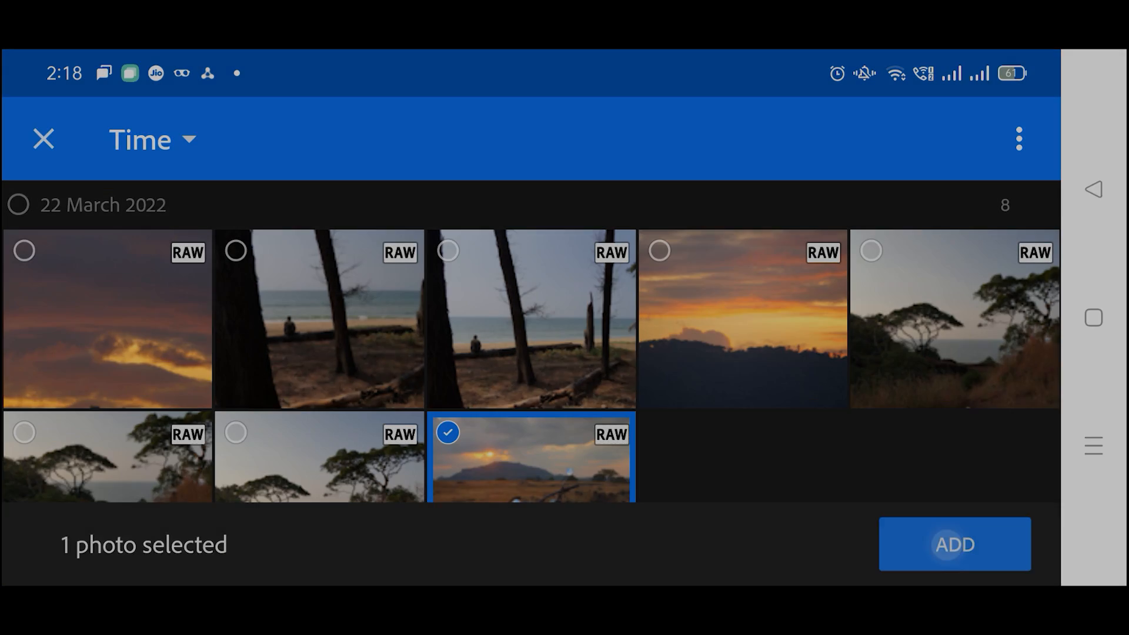
# Import the selected motorcycle photo and open it in the Edit view
pyautogui.click(954, 543)
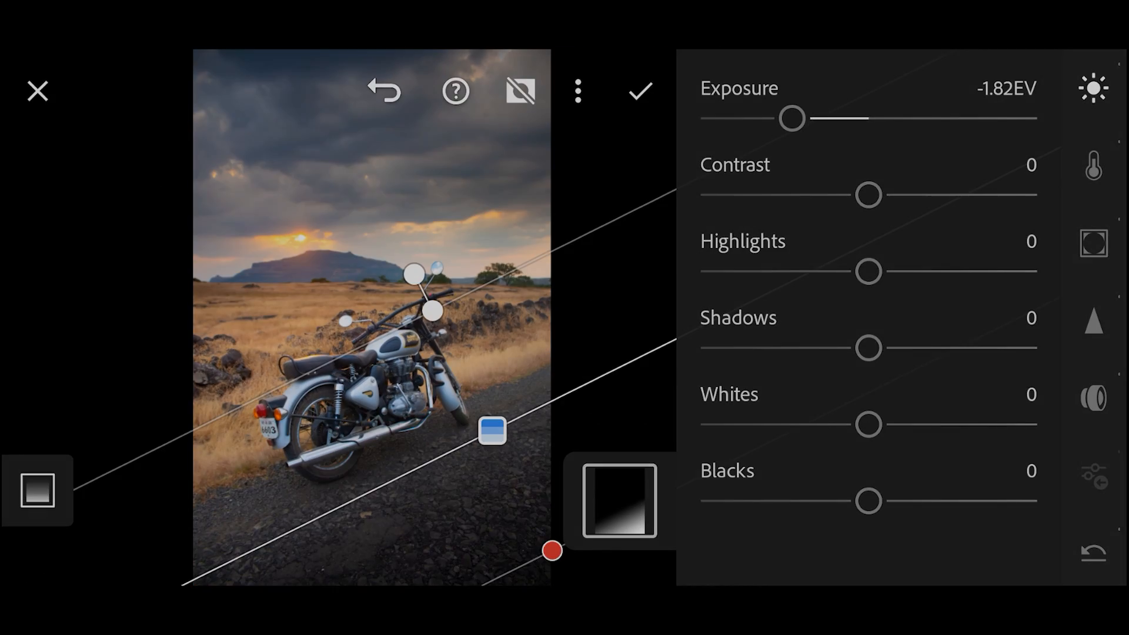
pyautogui.click(639, 90)
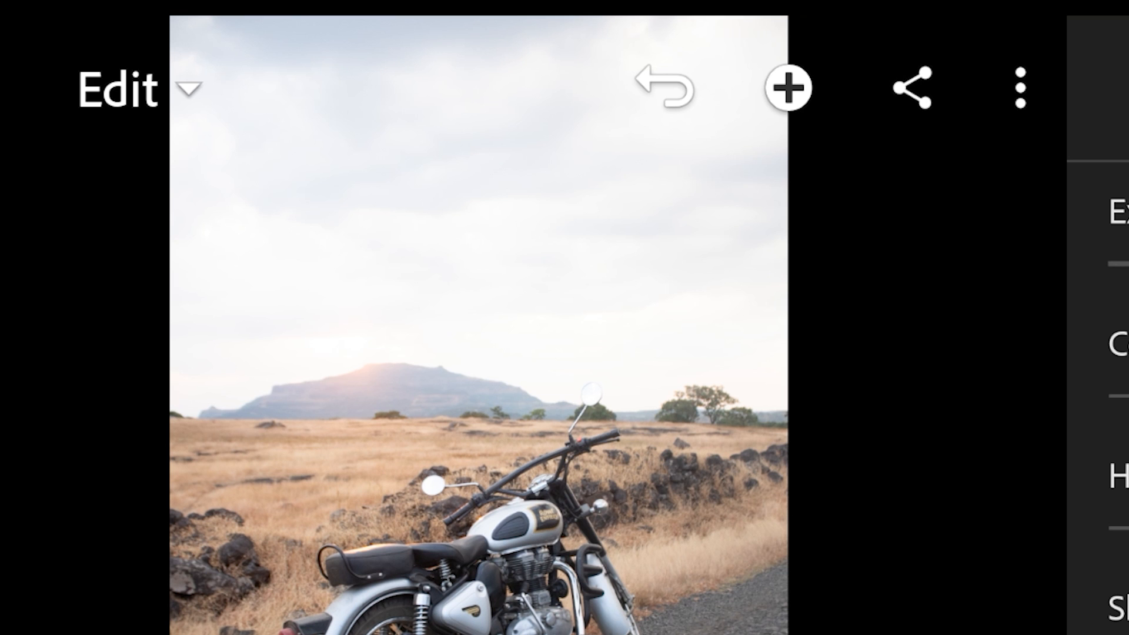
# Start a new linear gradient mask from the Masking tool for the sky
pyautogui.click(1093, 474)
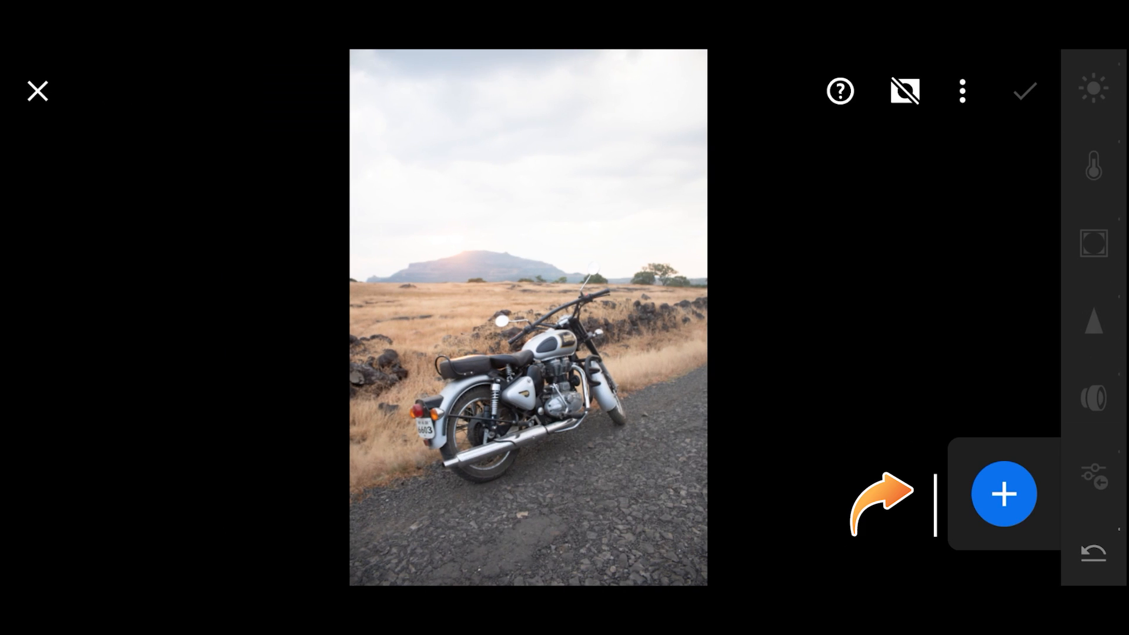
pyautogui.click(1003, 493)
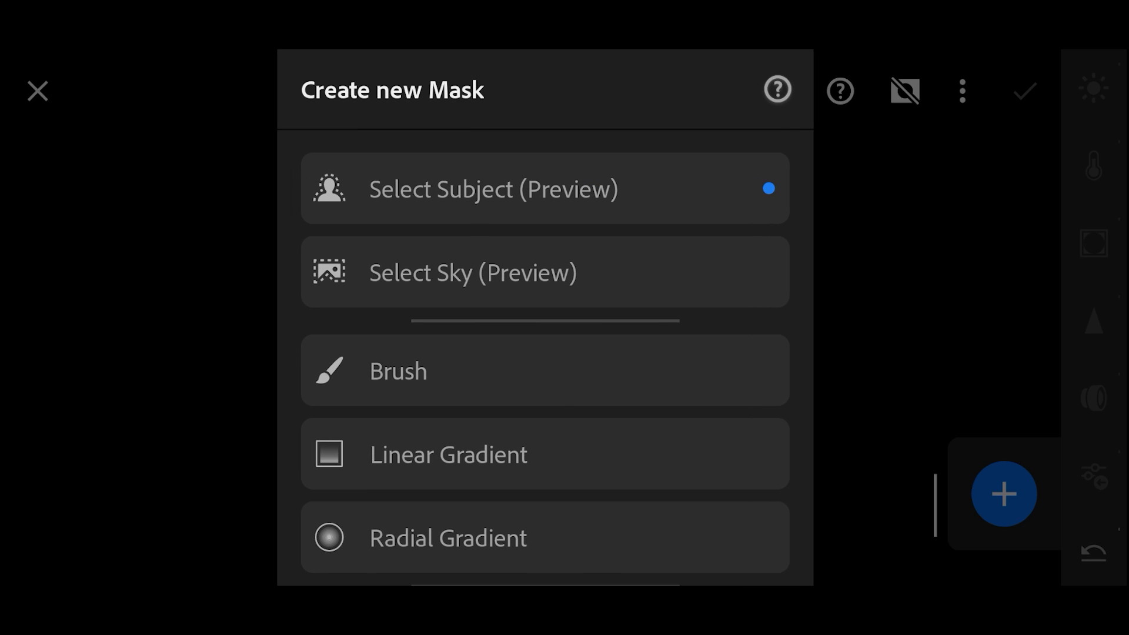
pyautogui.scroll(-3)
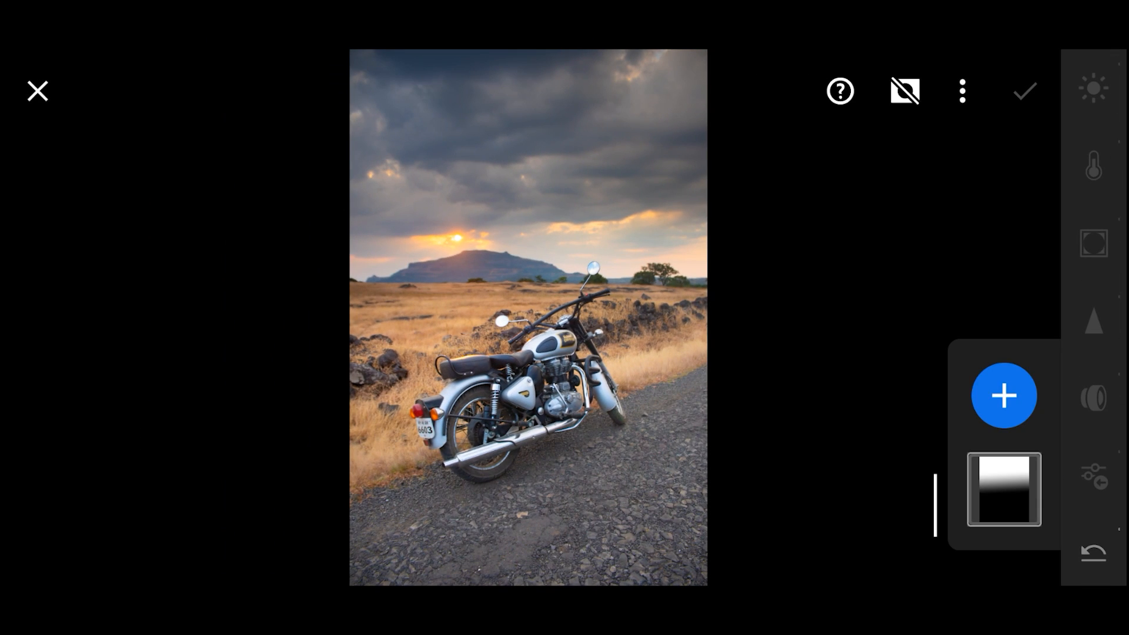
# Add a road linear gradient with Exposure -1.82EV and Temp -12, then confirm
pyautogui.click(1003, 394)
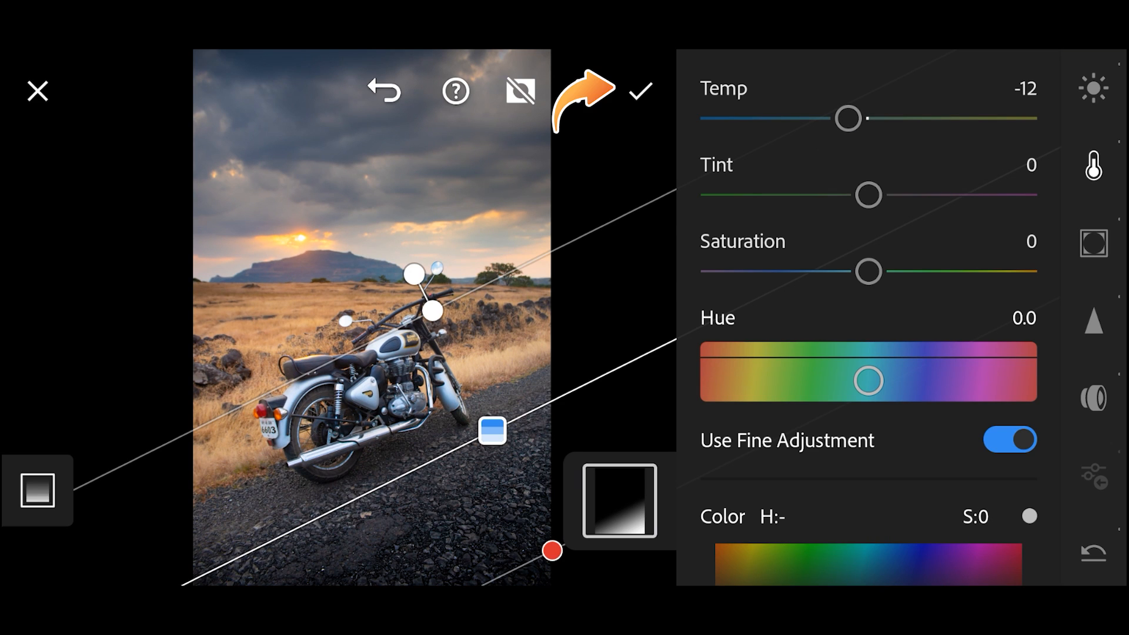
pyautogui.click(640, 91)
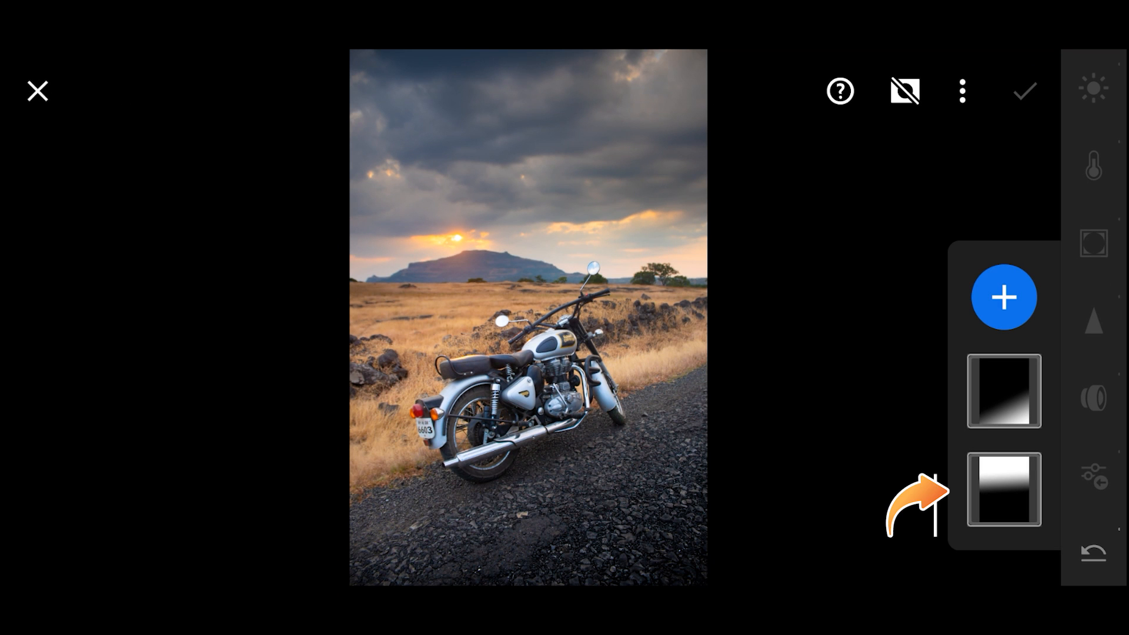
# Reopen the sky mask and set Clarity 49 and Dehaze 9
pyautogui.click(1003, 489)
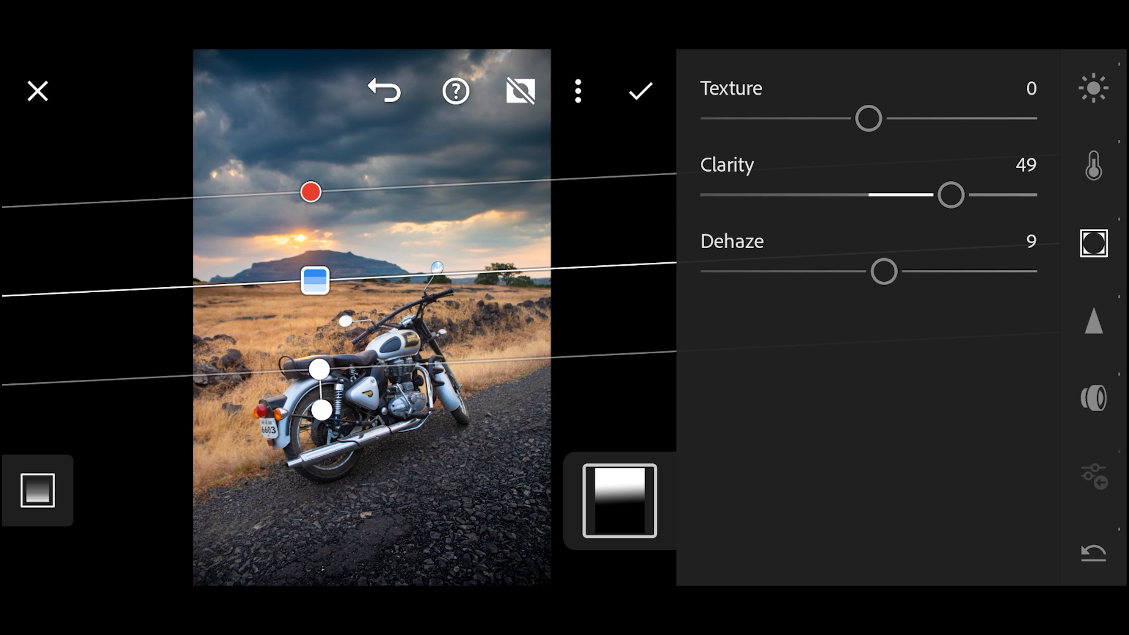
# Add a radial mask over the road with Texture 42 and Clarity 44
pyautogui.click(1003, 297)
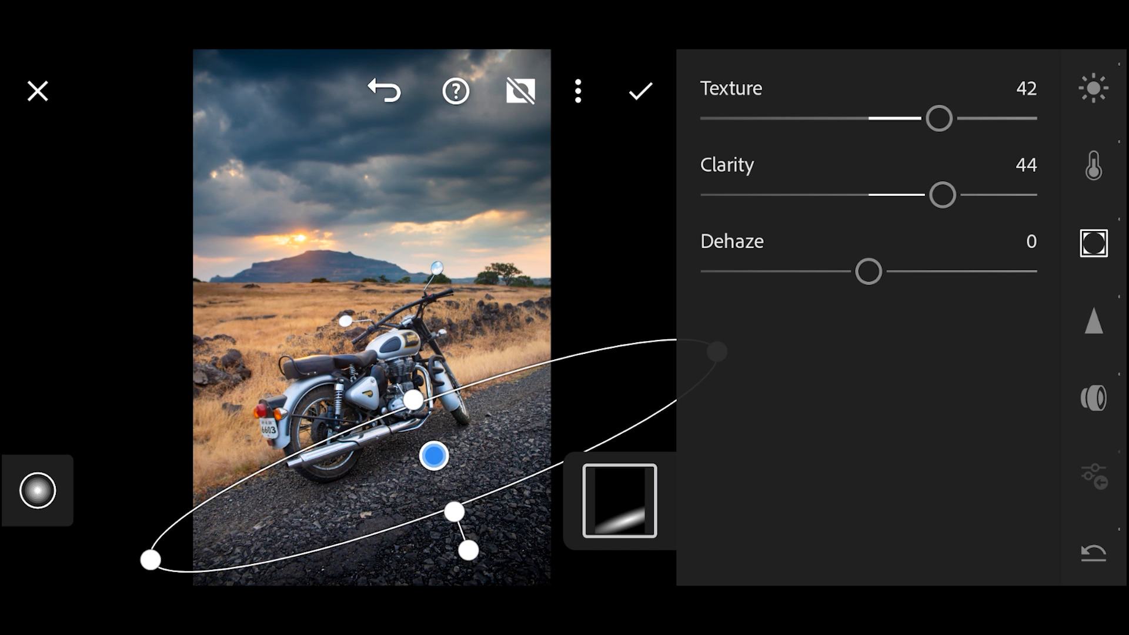
# Apply the sky, road and radial masks and exit Masking
pyautogui.click(640, 91)
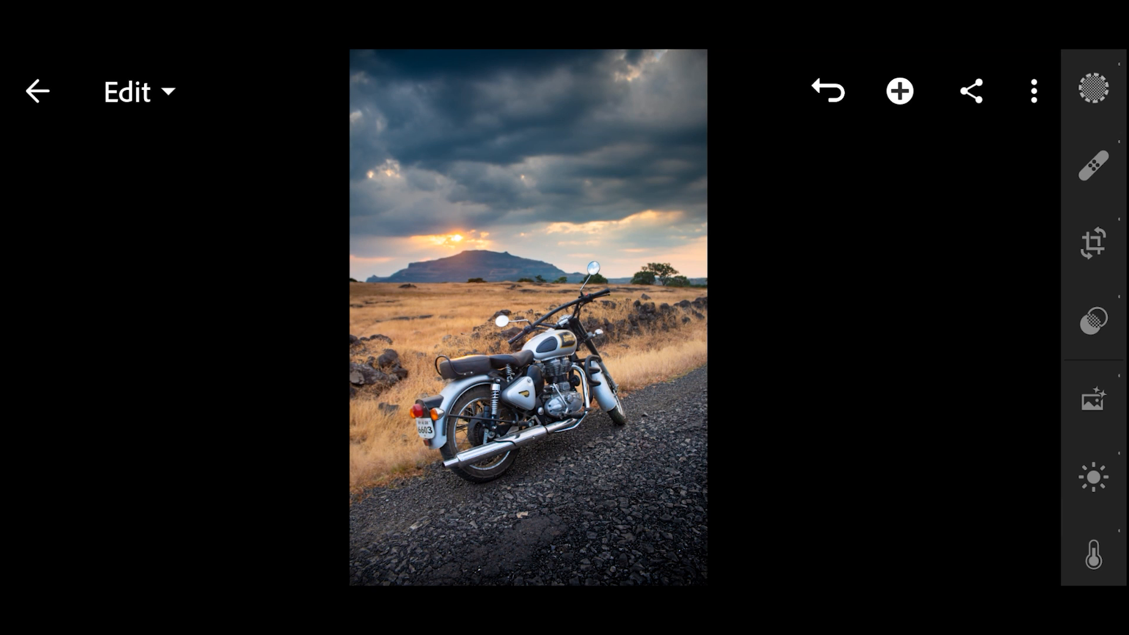